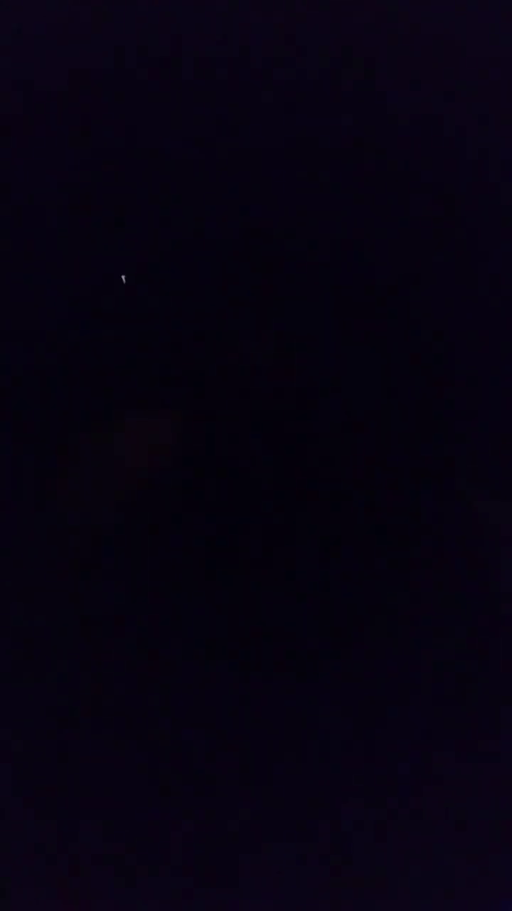
mouse_move(391, 269)
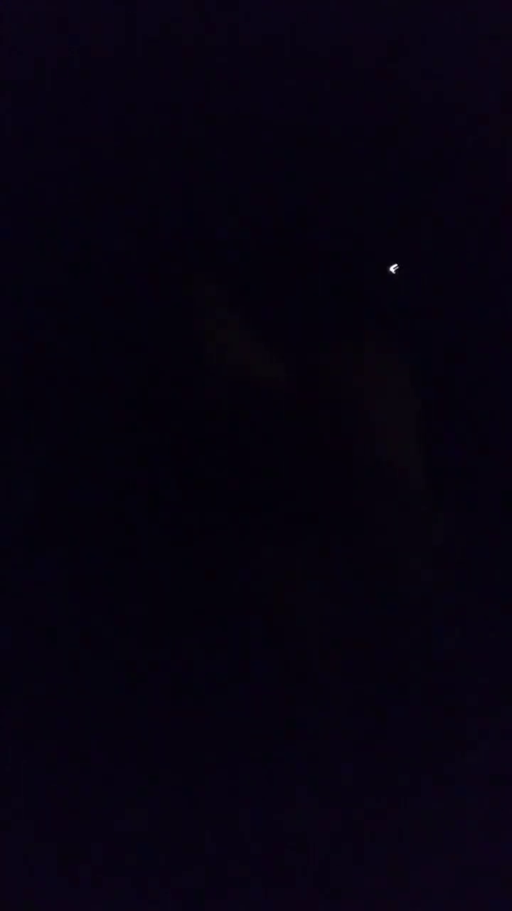